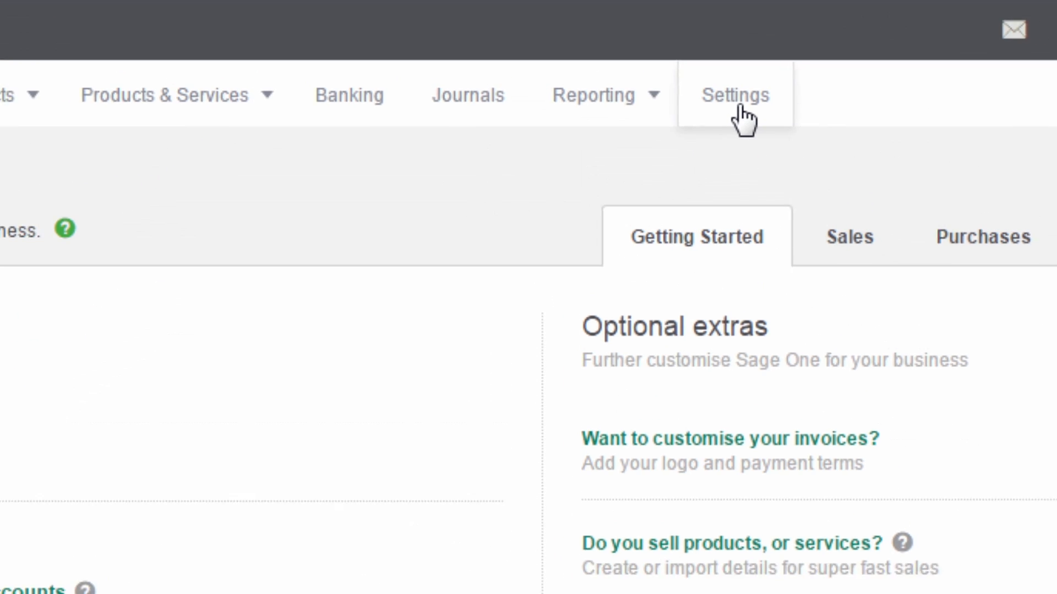
Go to Settings and open the Invoices & Quotes preferences page
{"action": "left_click", "coordinate": [734, 95]}
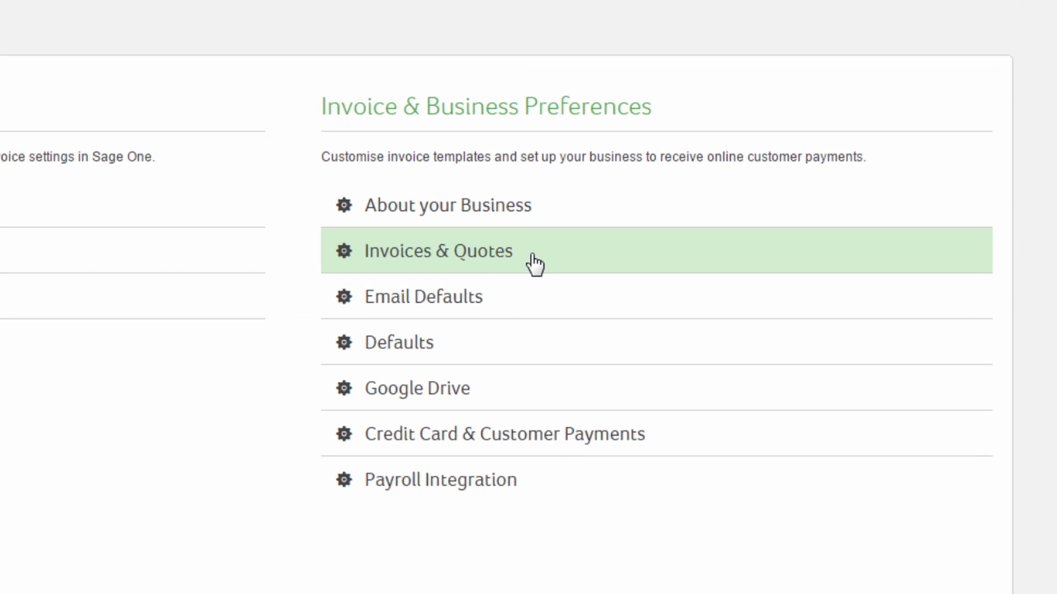
{"action": "left_click", "coordinate": [438, 251]}
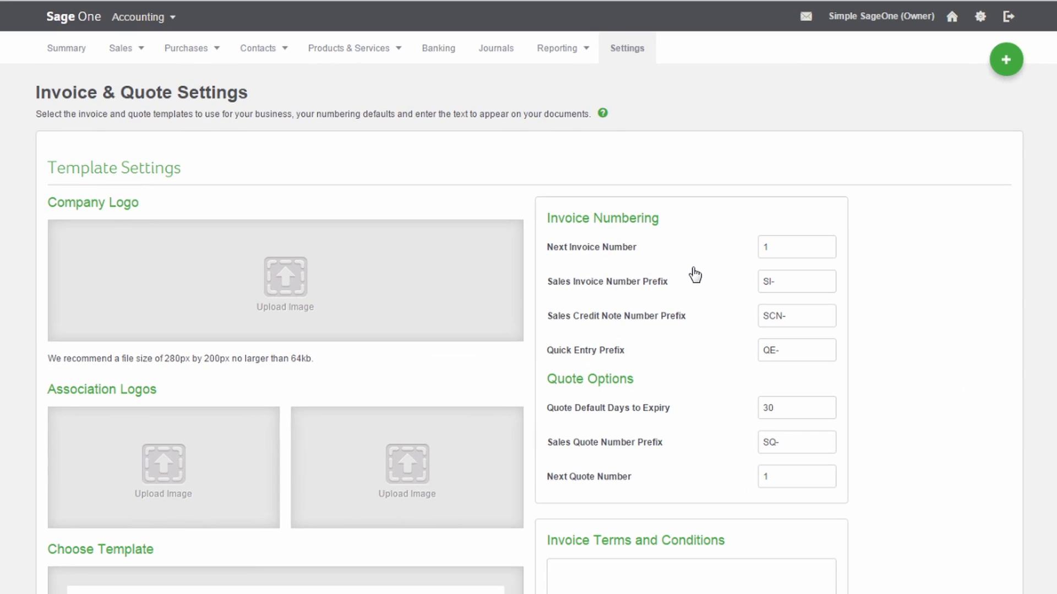
{"action": "mouse_move", "coordinate": [541, 314]}
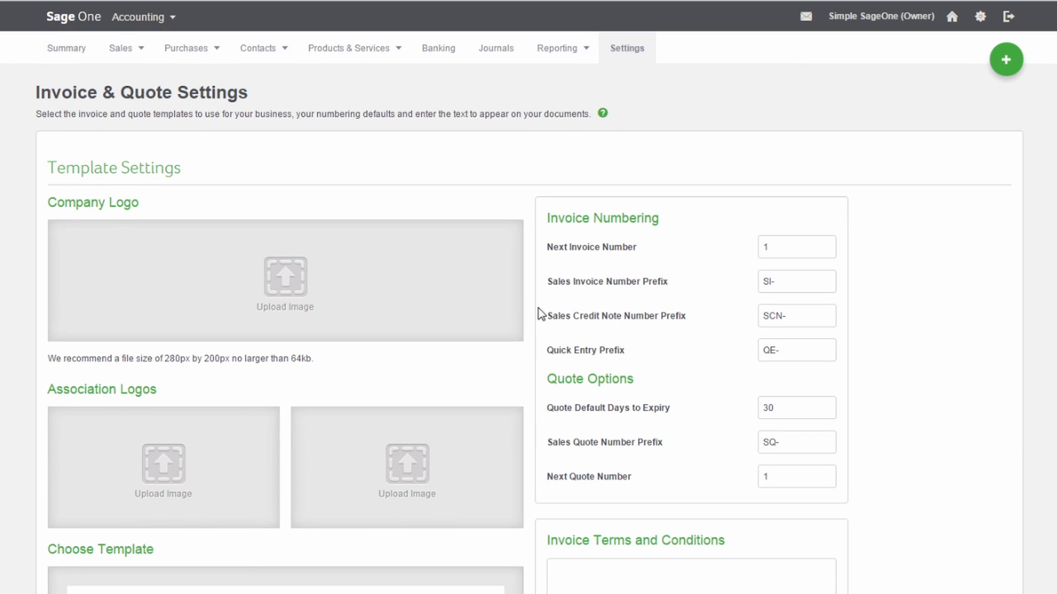
{"action": "mouse_move", "coordinate": [402, 365]}
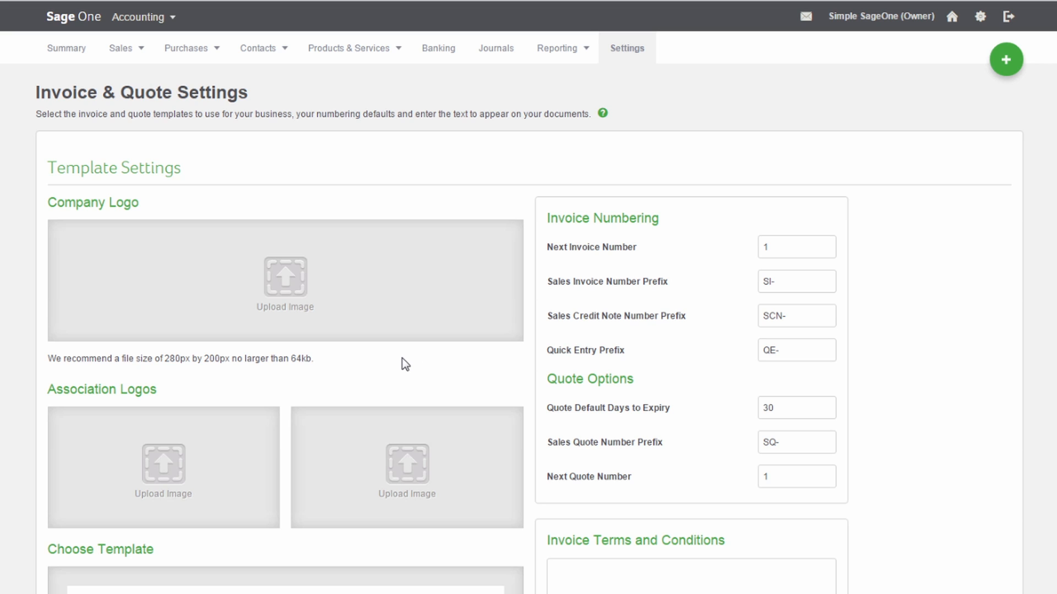
{"action": "mouse_move", "coordinate": [366, 378]}
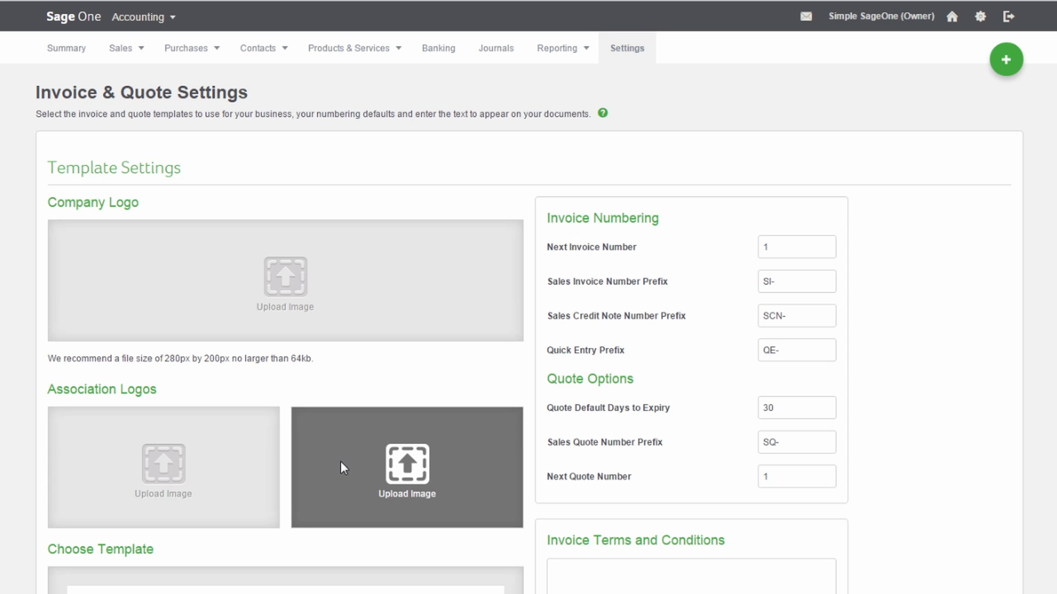
{"action": "mouse_move", "coordinate": [374, 467]}
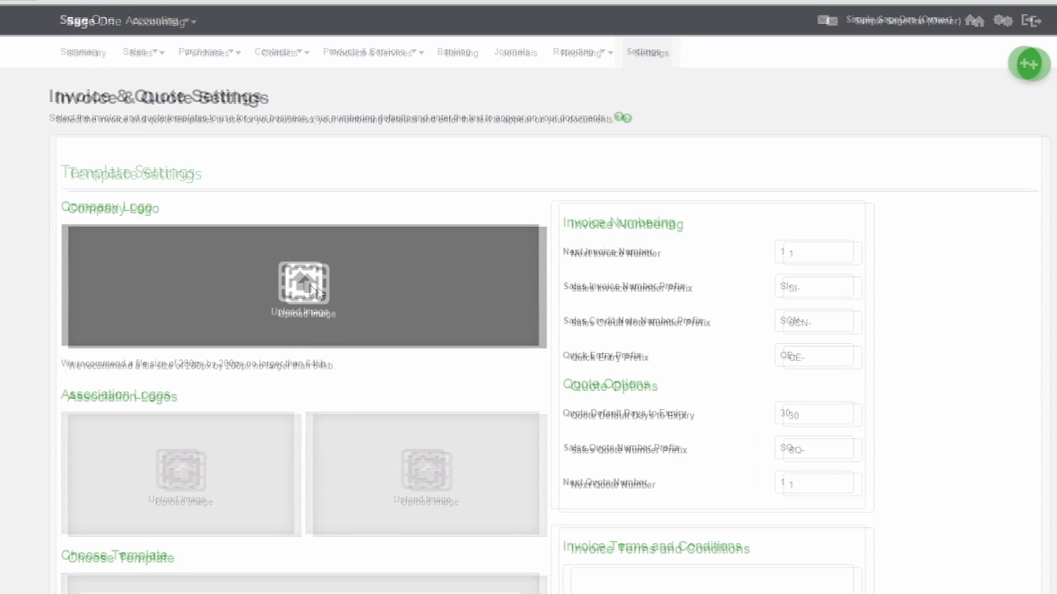
Upload My Company Logo.jpg from the My Company Logo folder as the company logo
{"action": "left_click", "coordinate": [305, 283]}
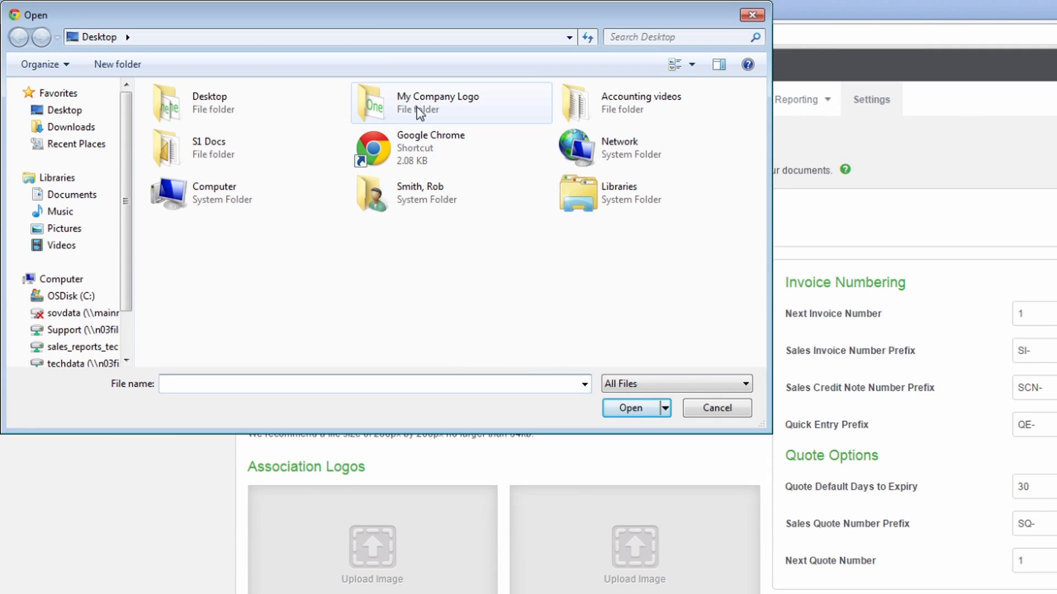
{"action": "double_click", "coordinate": [437, 103]}
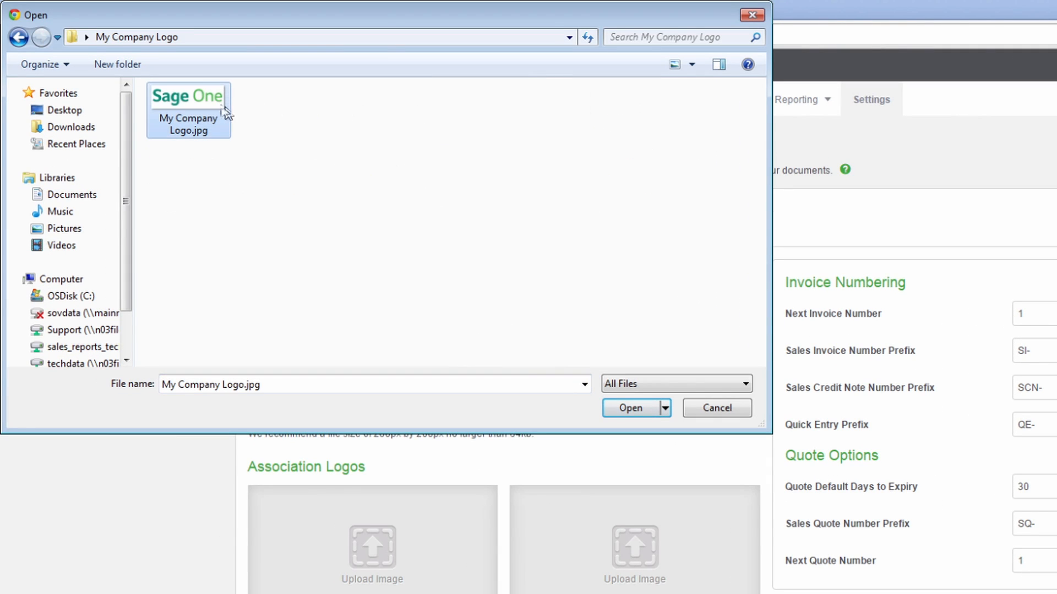
{"action": "left_click", "coordinate": [629, 408]}
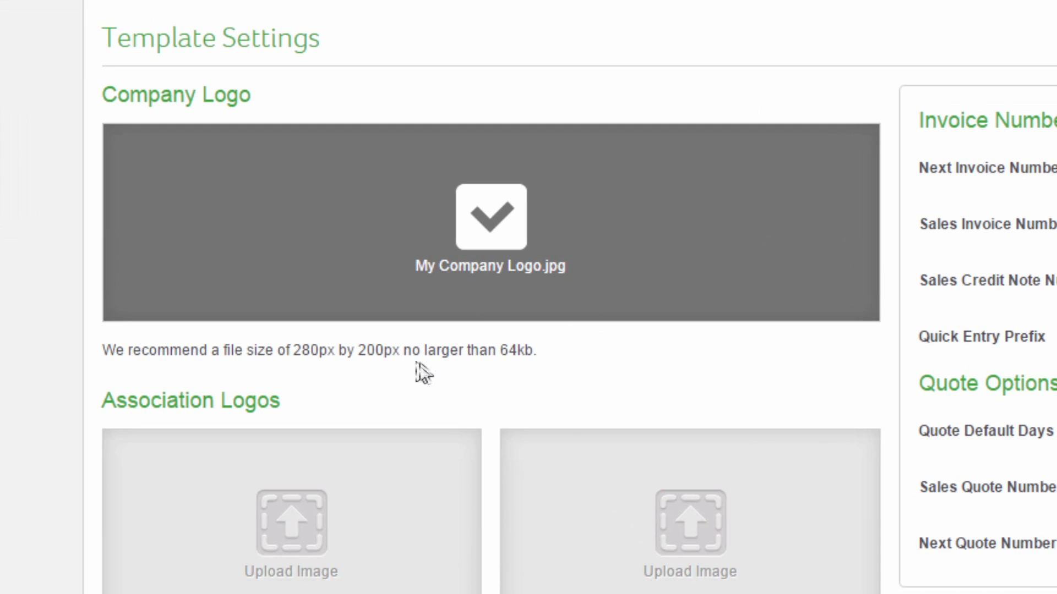
{"action": "mouse_move", "coordinate": [302, 371]}
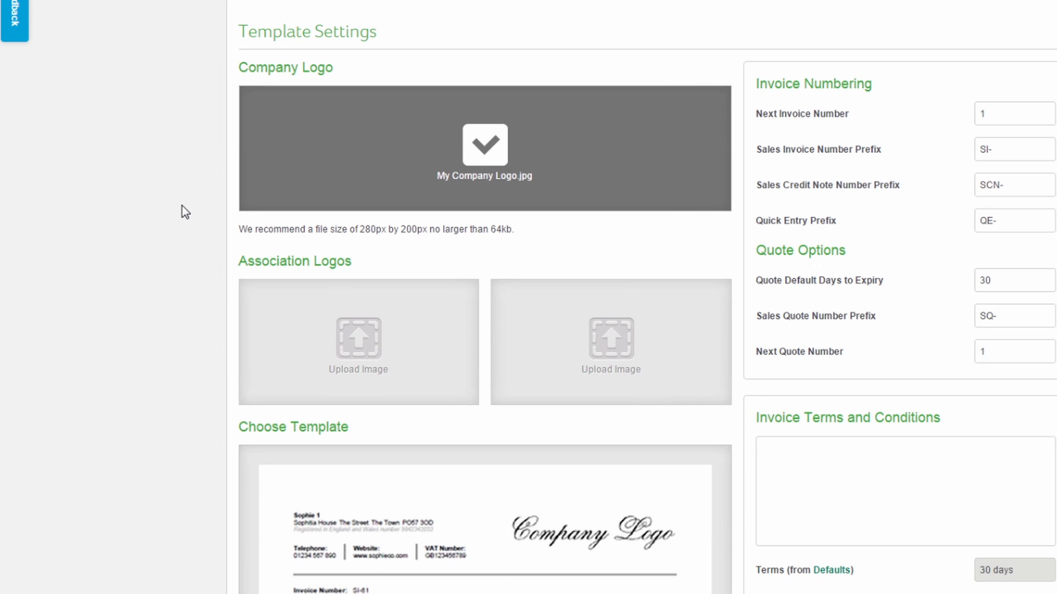
Compare the template thumbnails and choose the one with grey-shaded totals and notes
{"action": "scroll", "scroll_direction": "down", "scroll_amount": 3}
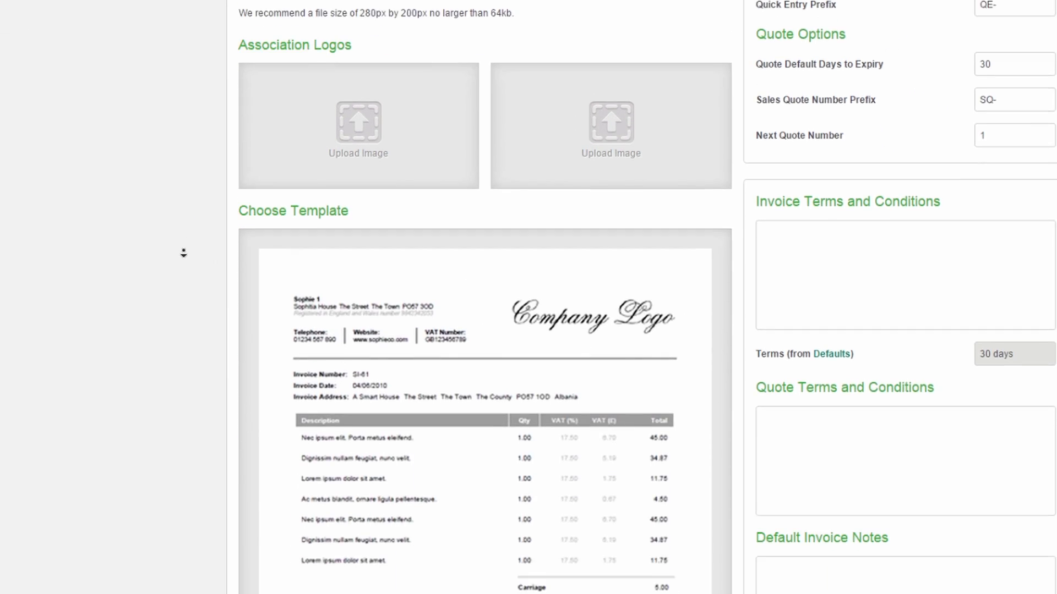
{"action": "scroll", "scroll_direction": "down", "scroll_amount": 3}
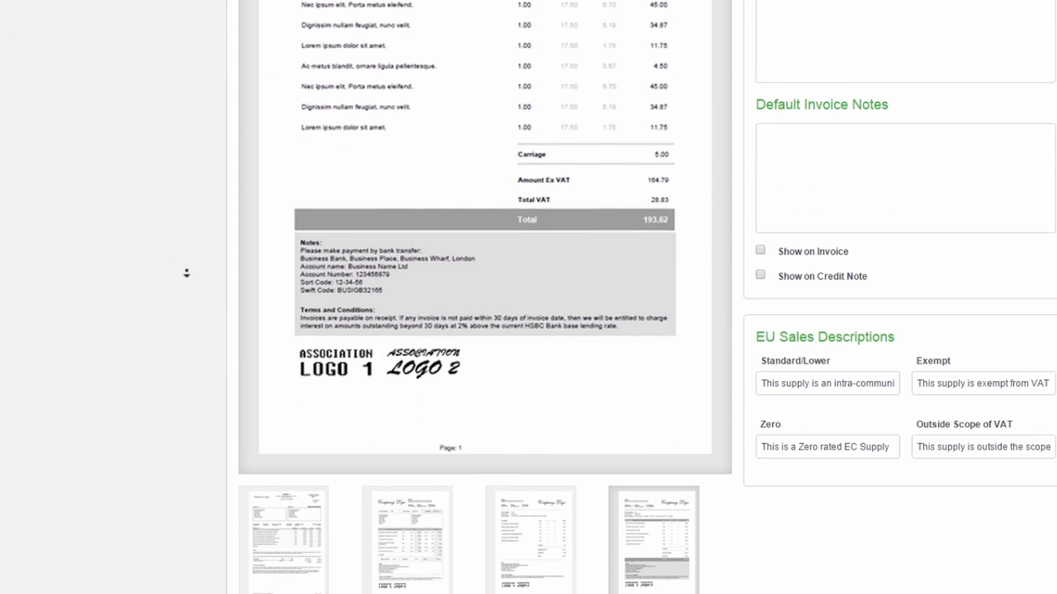
{"action": "scroll", "scroll_direction": "down", "scroll_amount": 3}
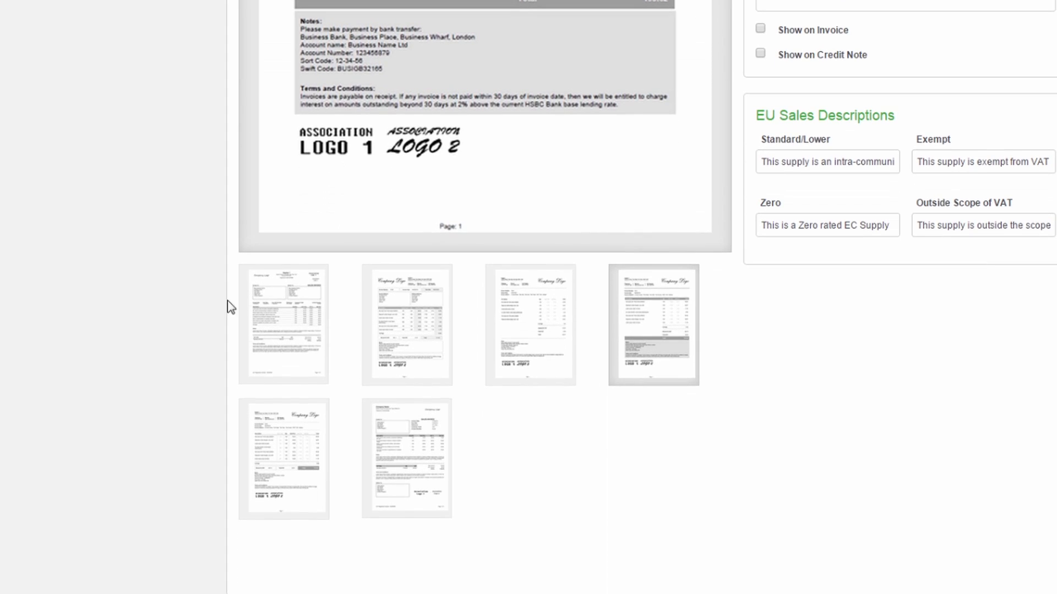
{"action": "left_click", "coordinate": [406, 324]}
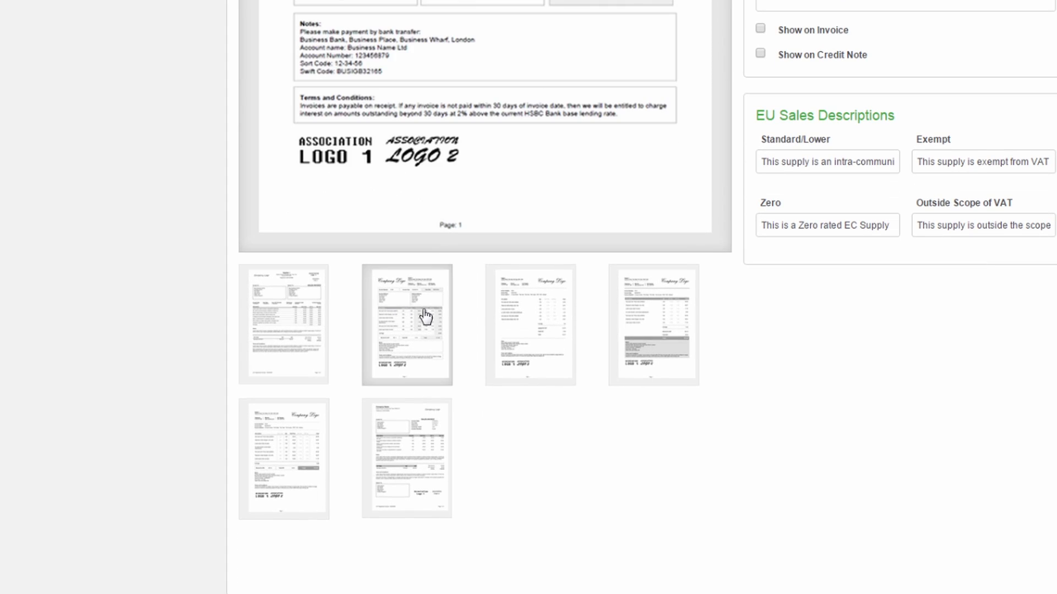
{"action": "left_click", "coordinate": [646, 324]}
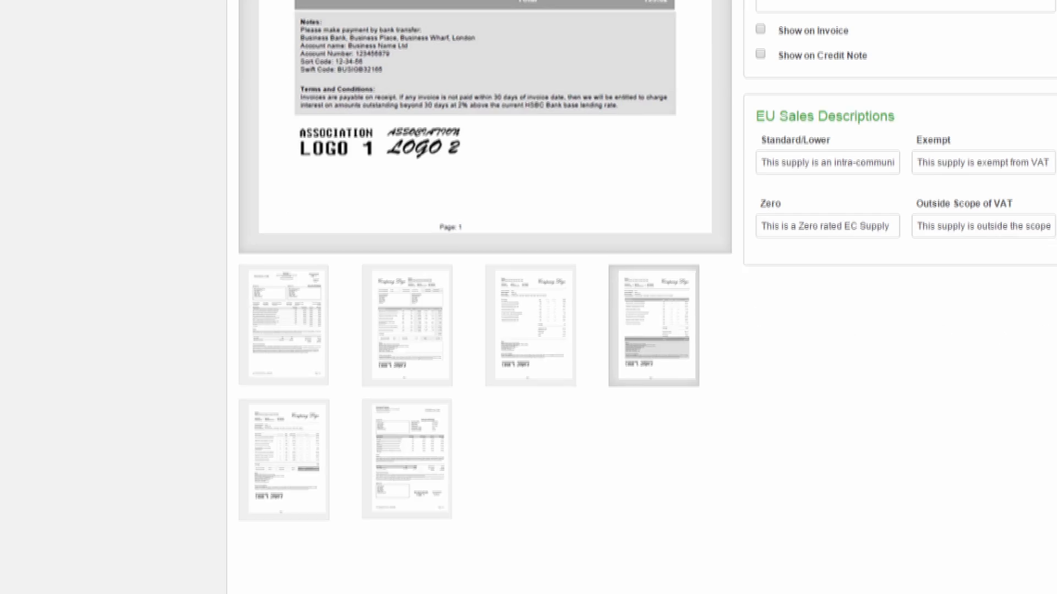
{"action": "scroll", "scroll_direction": "up", "scroll_amount": 3}
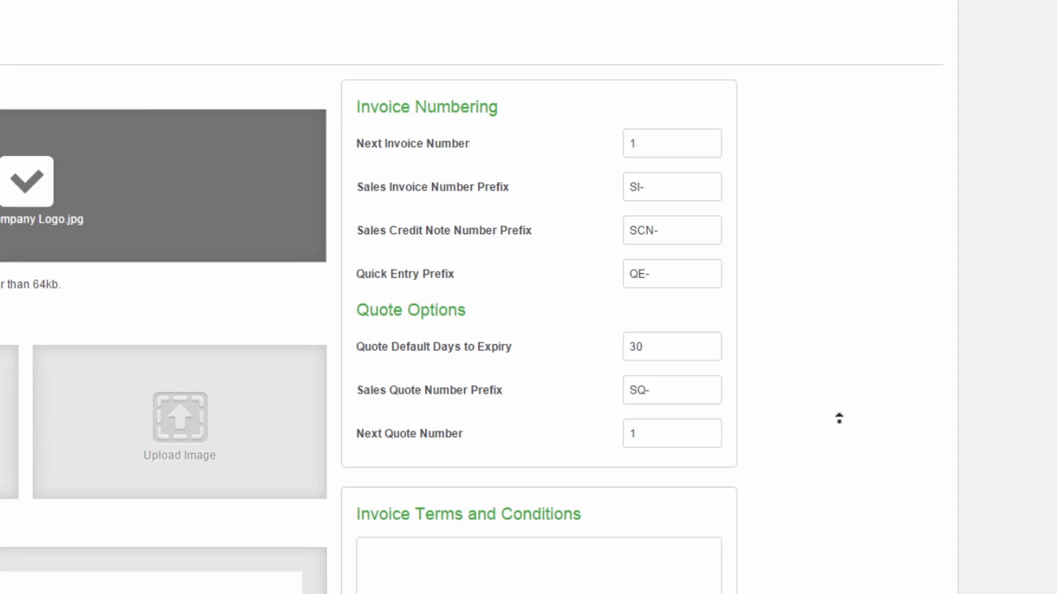
Set the next invoice number to 100, leaving the SI-, SCN- and QE- prefixes as they are
{"action": "left_click", "coordinate": [672, 143]}
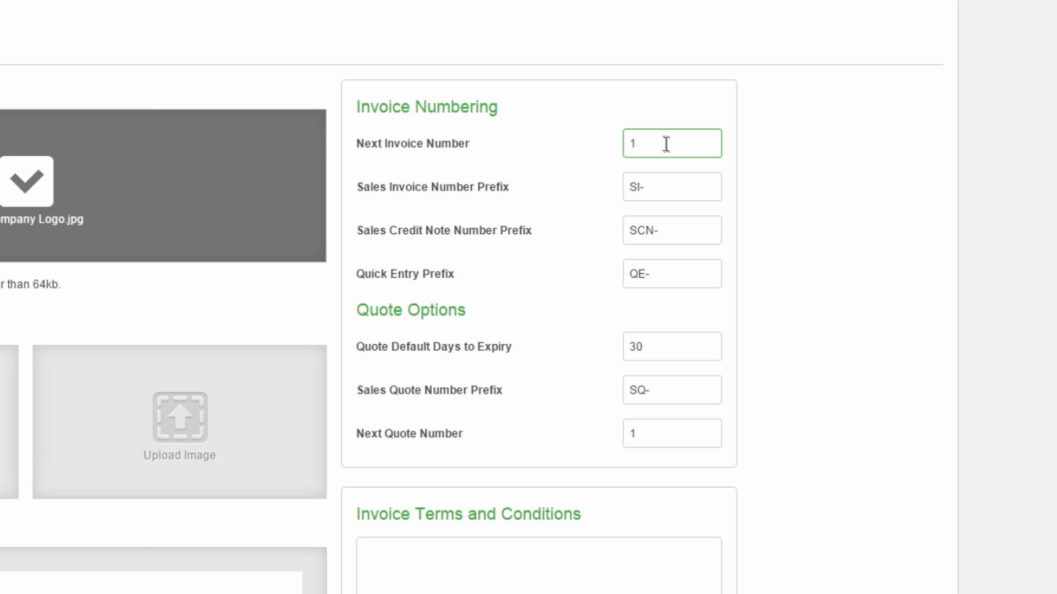
{"action": "type", "text": "0"}
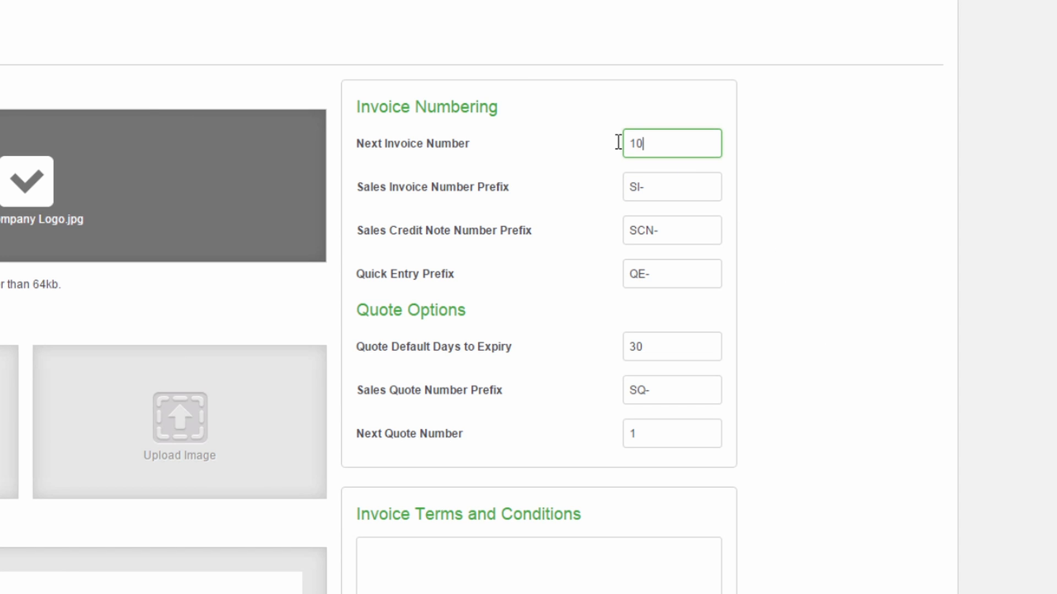
{"action": "type", "text": "0"}
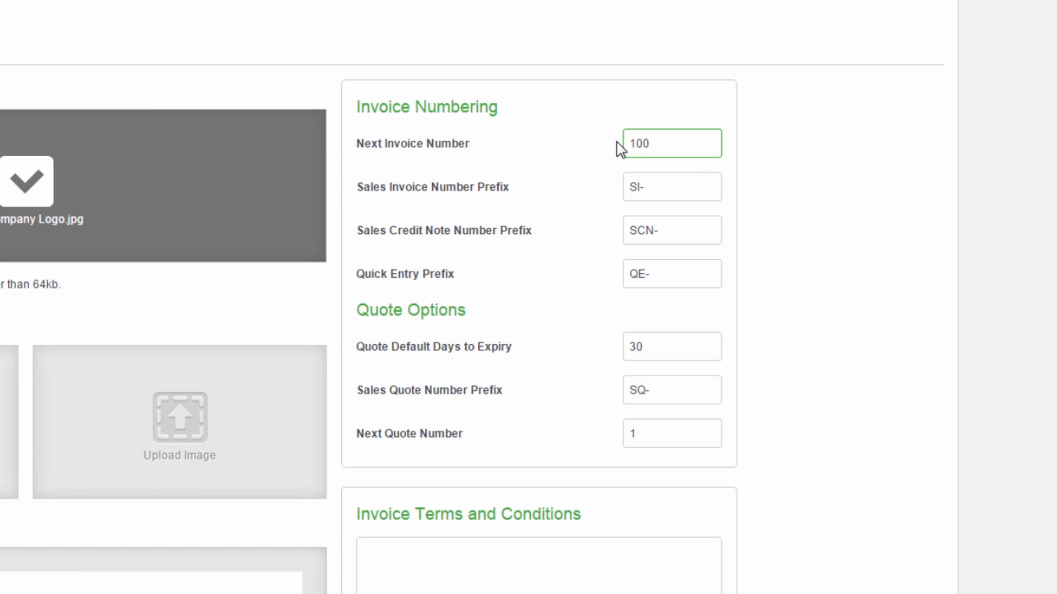
{"action": "left_click", "coordinate": [672, 187]}
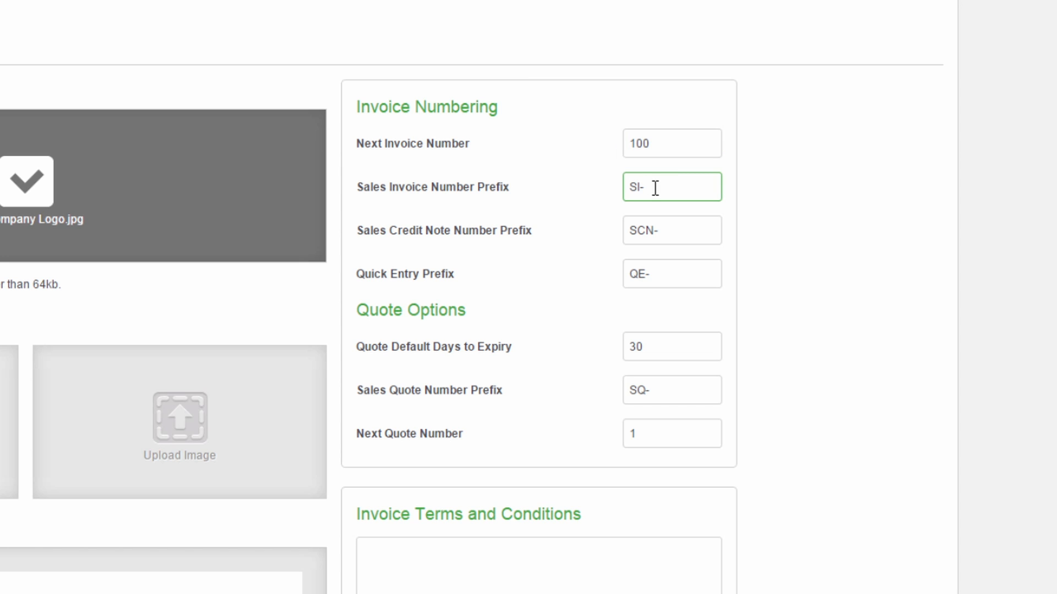
{"action": "left_click", "coordinate": [671, 230]}
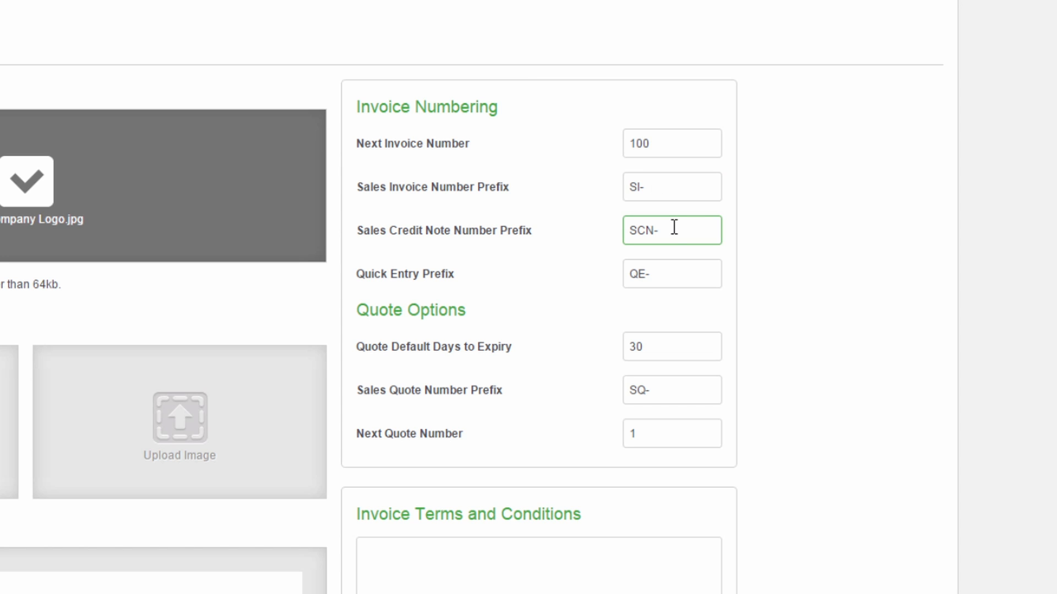
{"action": "left_click", "coordinate": [670, 274]}
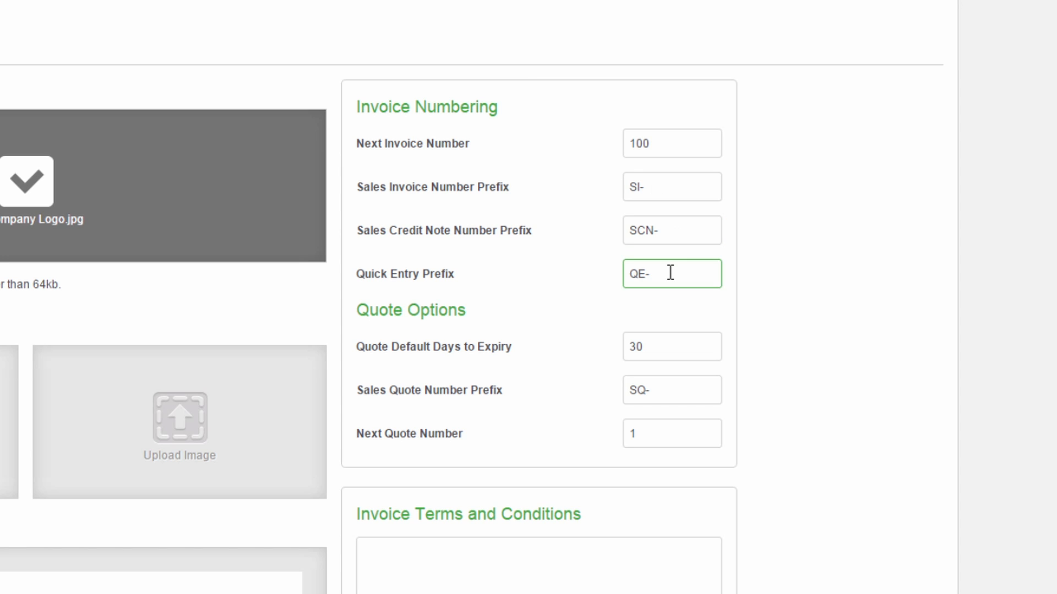
{"action": "left_click", "coordinate": [671, 346]}
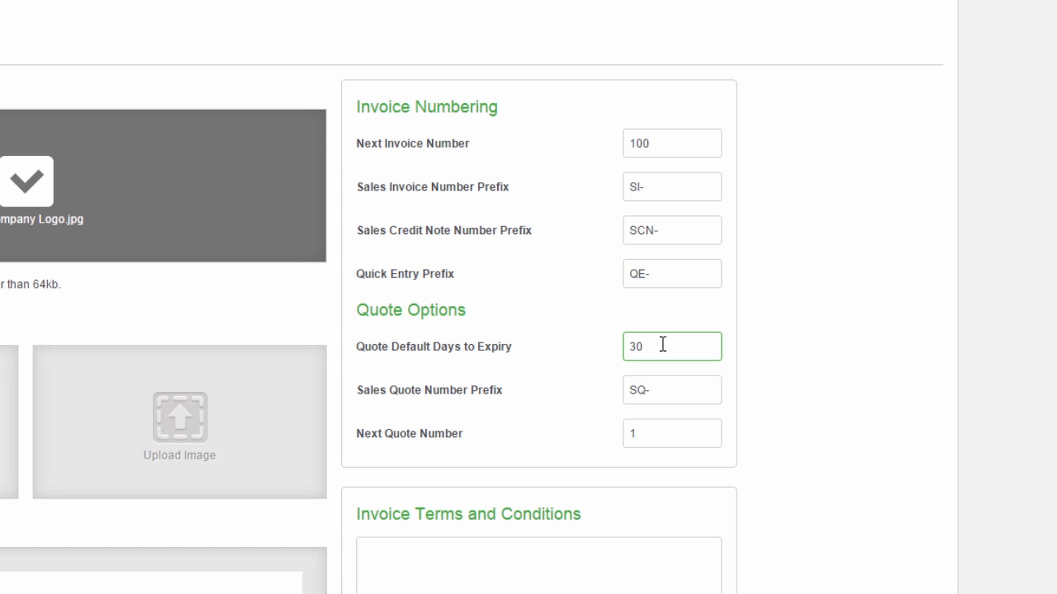
Set quote default days to expiry to 60 and the next quote number to 150
{"action": "key", "text": "Backspace"}
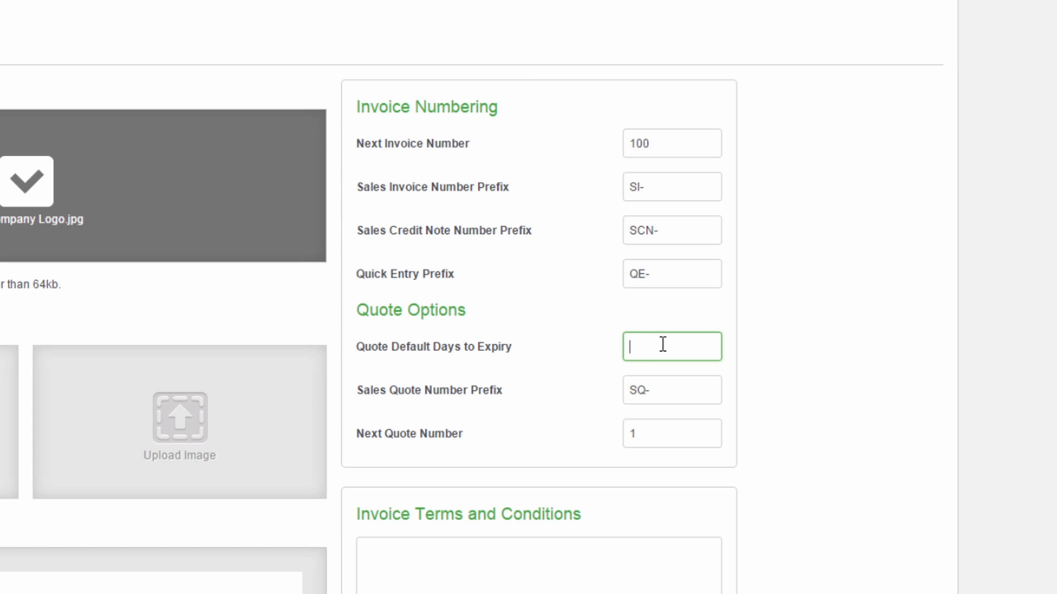
{"action": "type", "text": "60"}
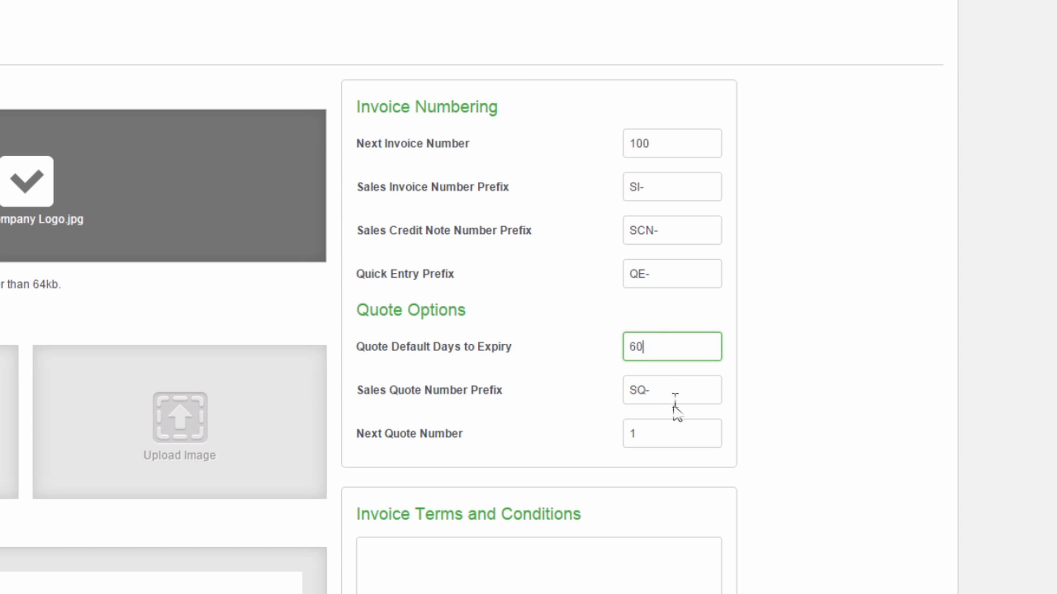
{"action": "left_click", "coordinate": [671, 433]}
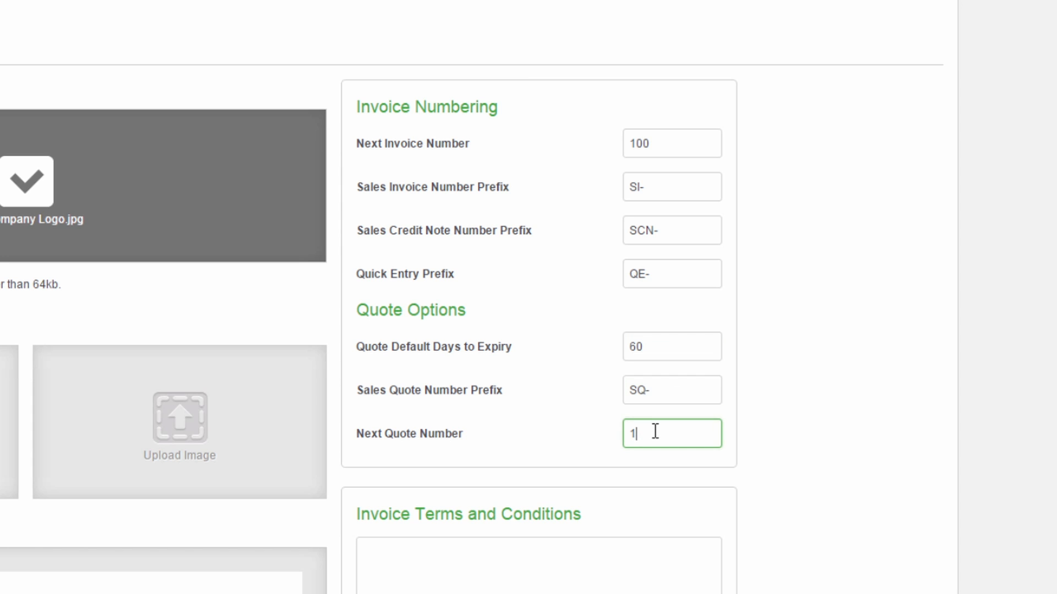
{"action": "type", "text": "50"}
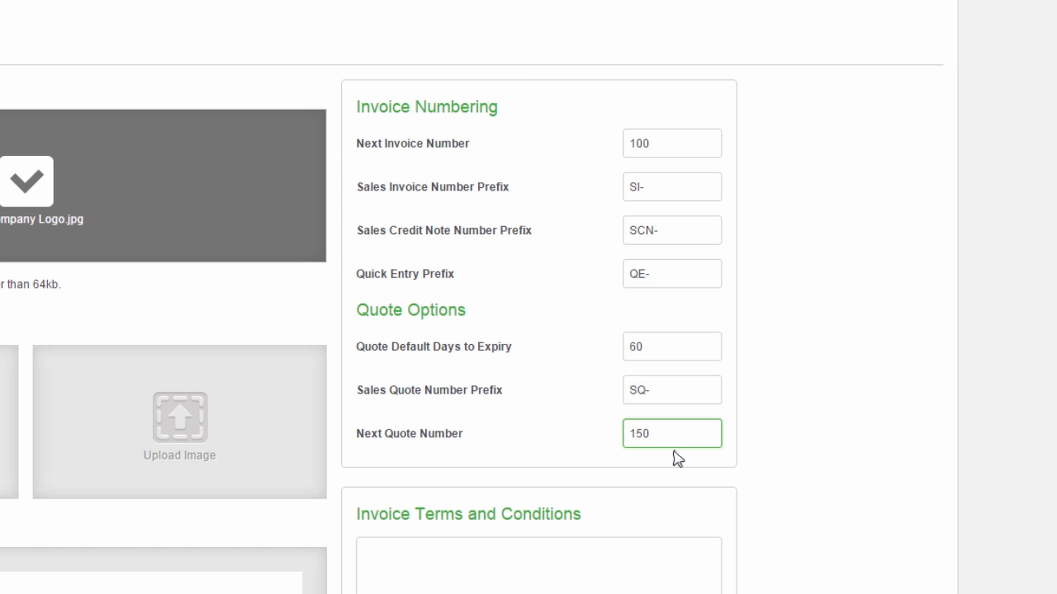
{"action": "left_click", "coordinate": [684, 467]}
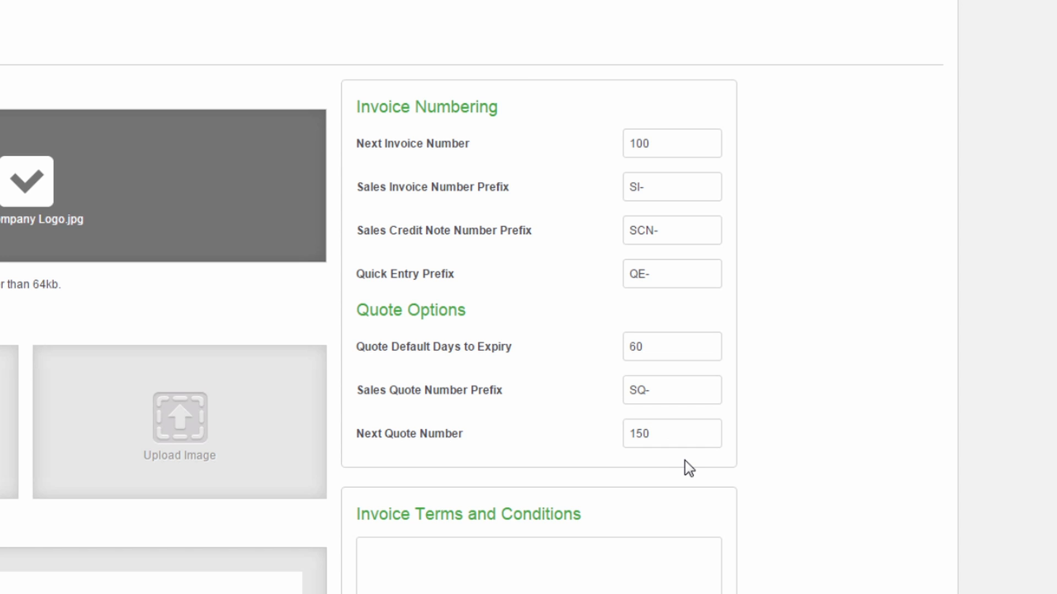
{"action": "mouse_move", "coordinate": [632, 495]}
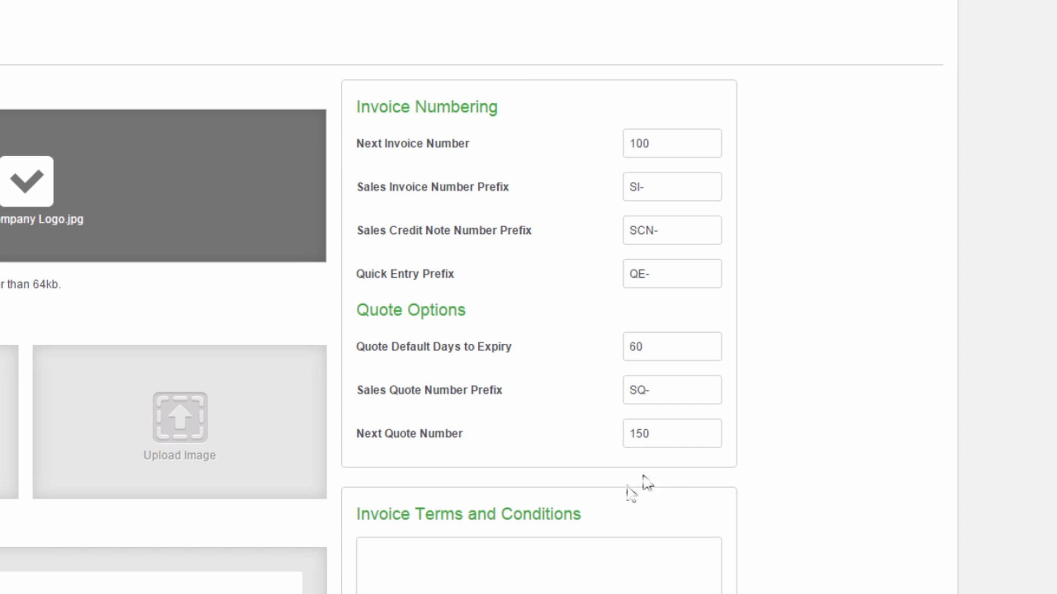
Enter Terms as the invoice terms and conditions text
{"action": "scroll", "scroll_direction": "down", "scroll_amount": 3}
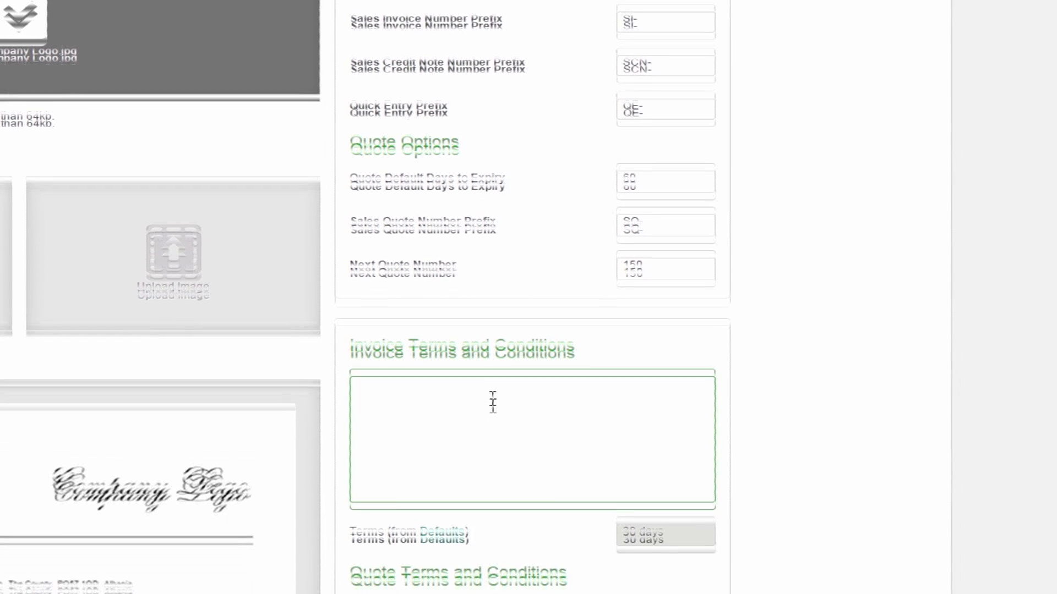
{"action": "type", "text": "Terms"}
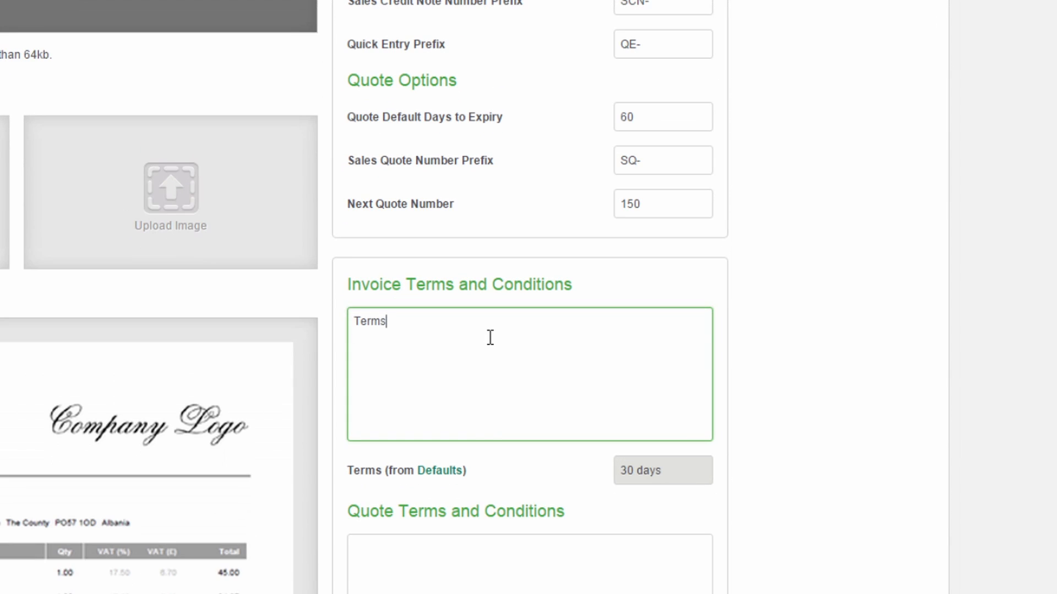
{"action": "mouse_move", "coordinate": [489, 337]}
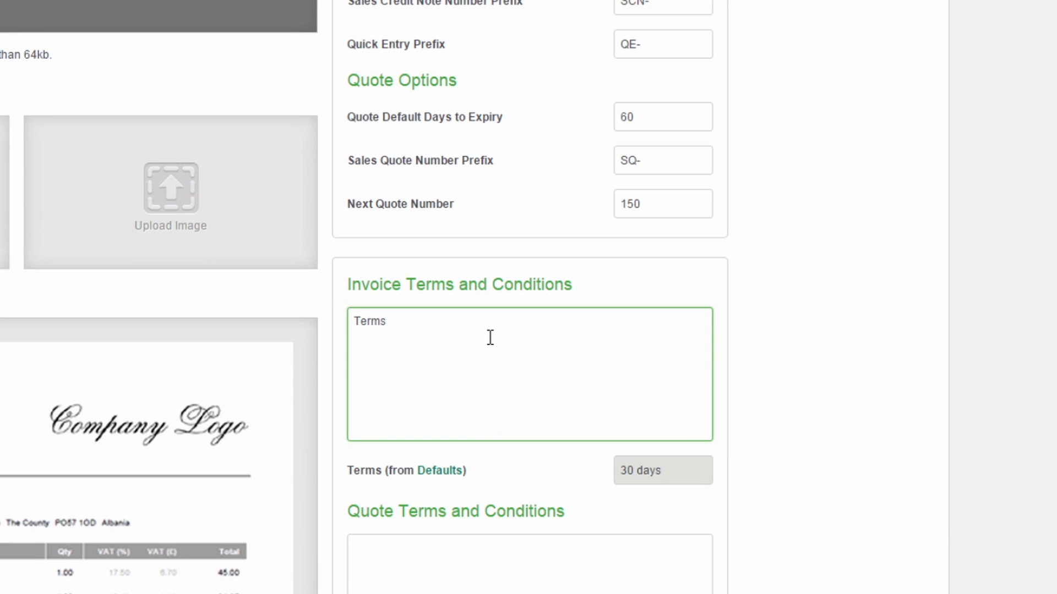
{"action": "scroll", "scroll_direction": "down", "scroll_amount": 3}
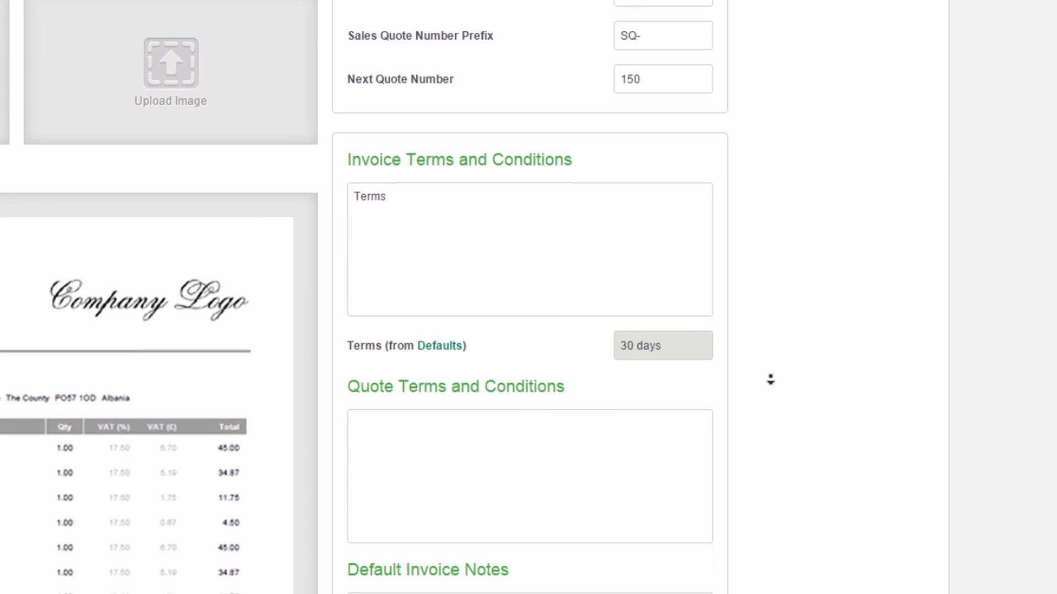
{"action": "scroll", "scroll_direction": "down", "scroll_amount": 3}
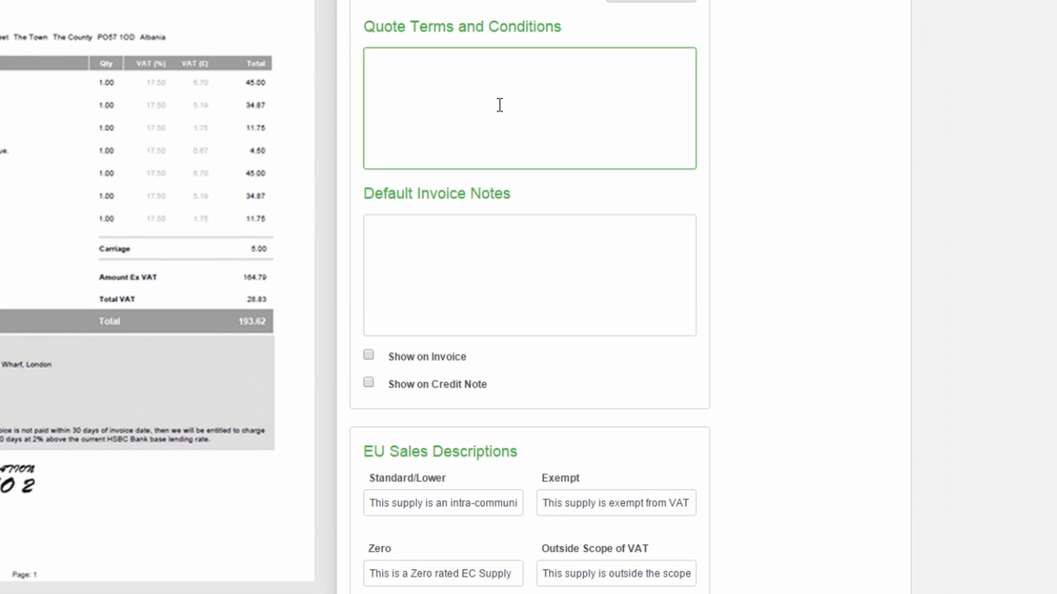
Set default invoice notes to Open 9-5, shown on both invoices and credit notes
{"action": "left_click", "coordinate": [530, 276]}
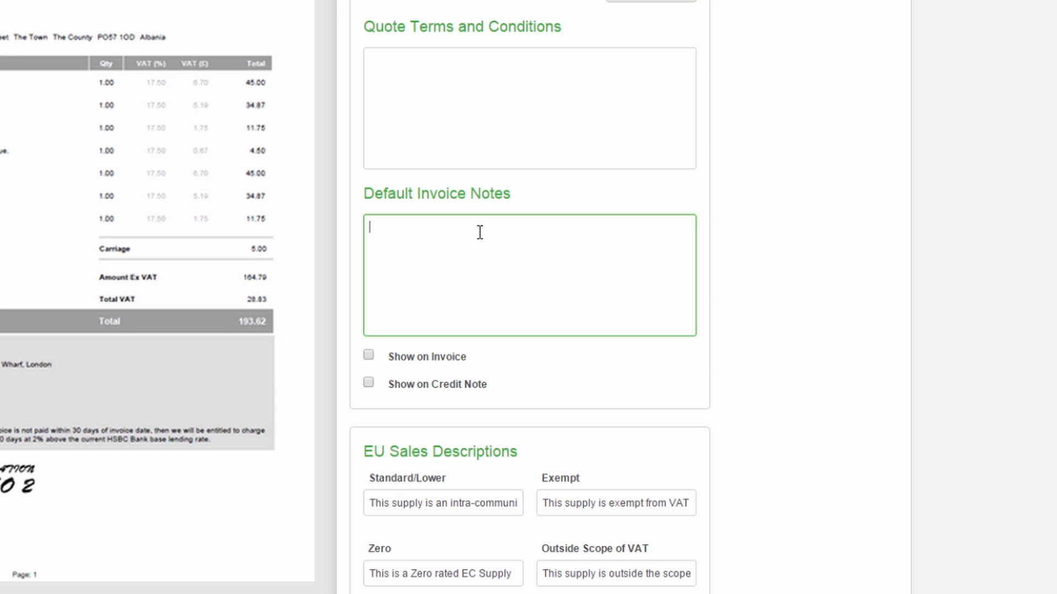
{"action": "left_click", "coordinate": [368, 356]}
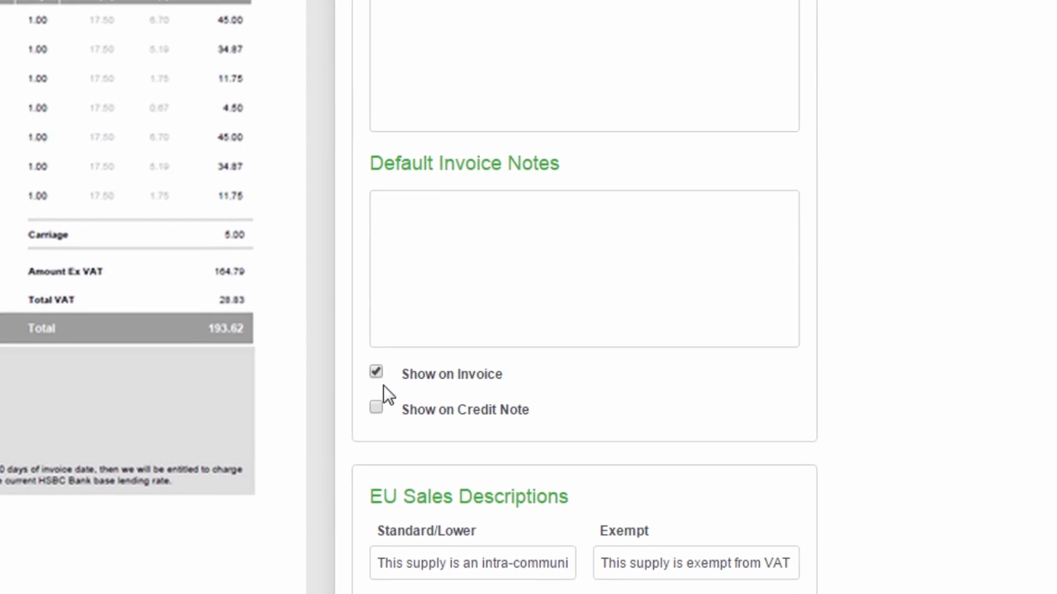
{"action": "left_click", "coordinate": [376, 407]}
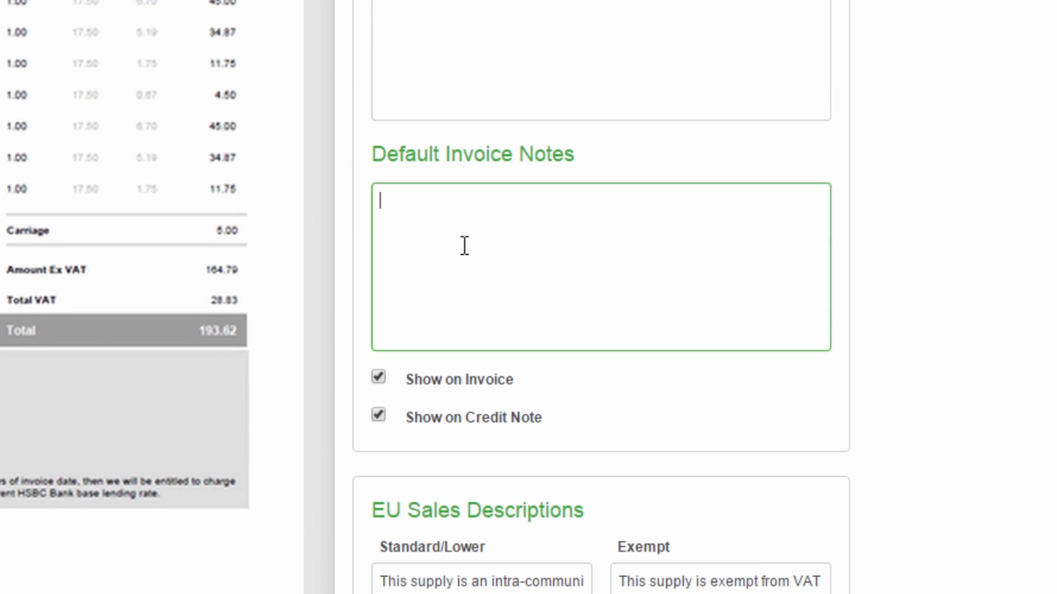
{"action": "type", "text": "Open"}
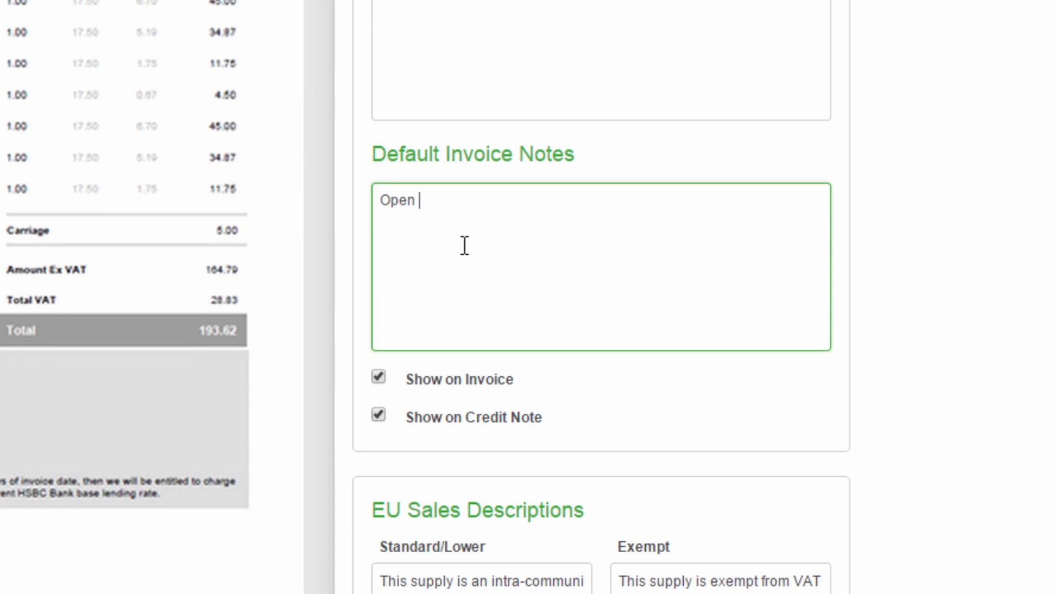
{"action": "type", "text": "9-5"}
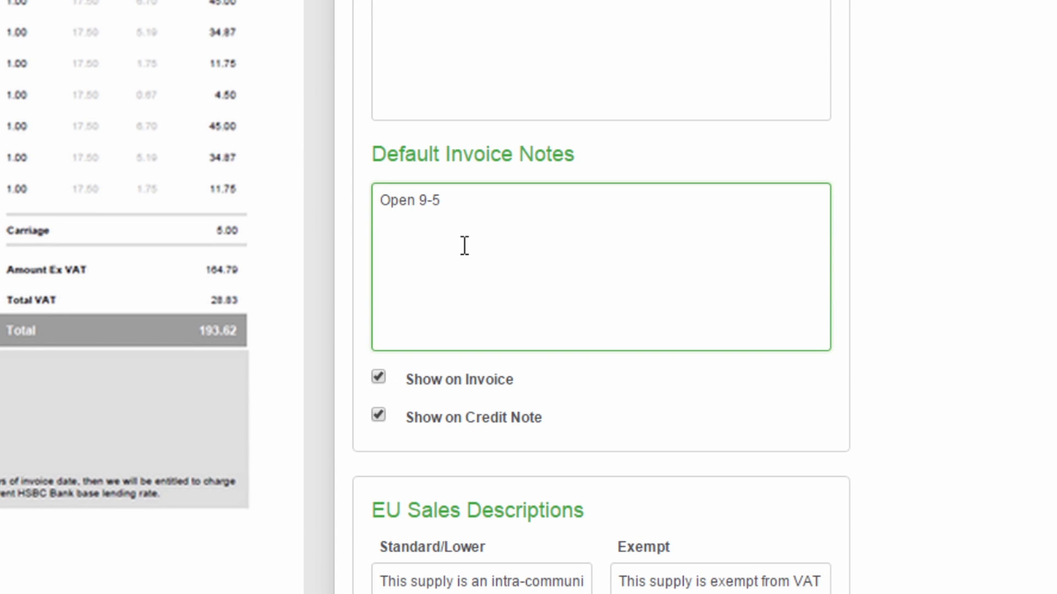
{"action": "mouse_move", "coordinate": [772, 443]}
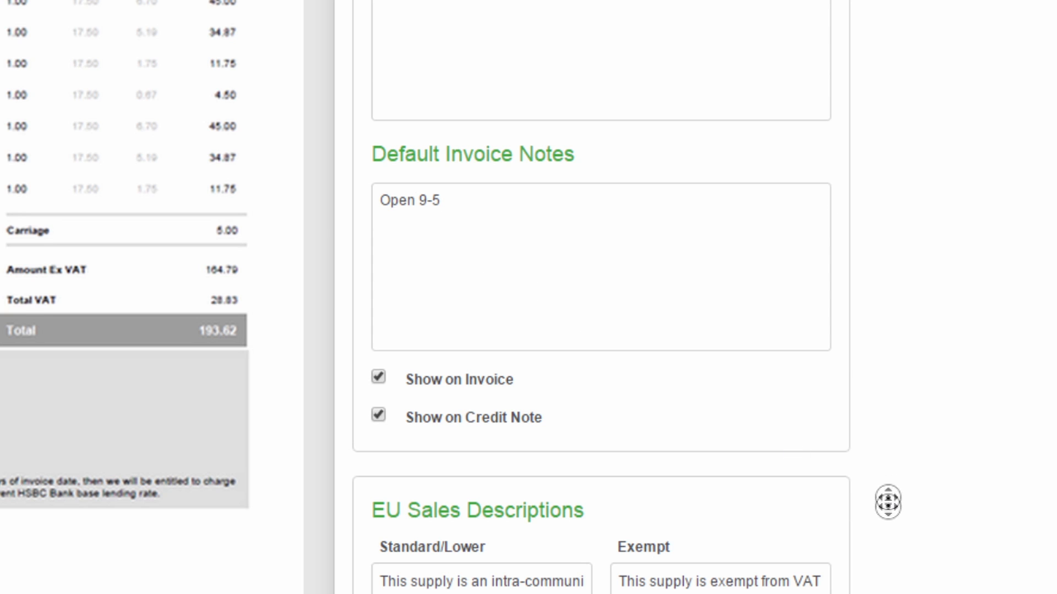
{"action": "scroll", "scroll_direction": "down", "scroll_amount": 3}
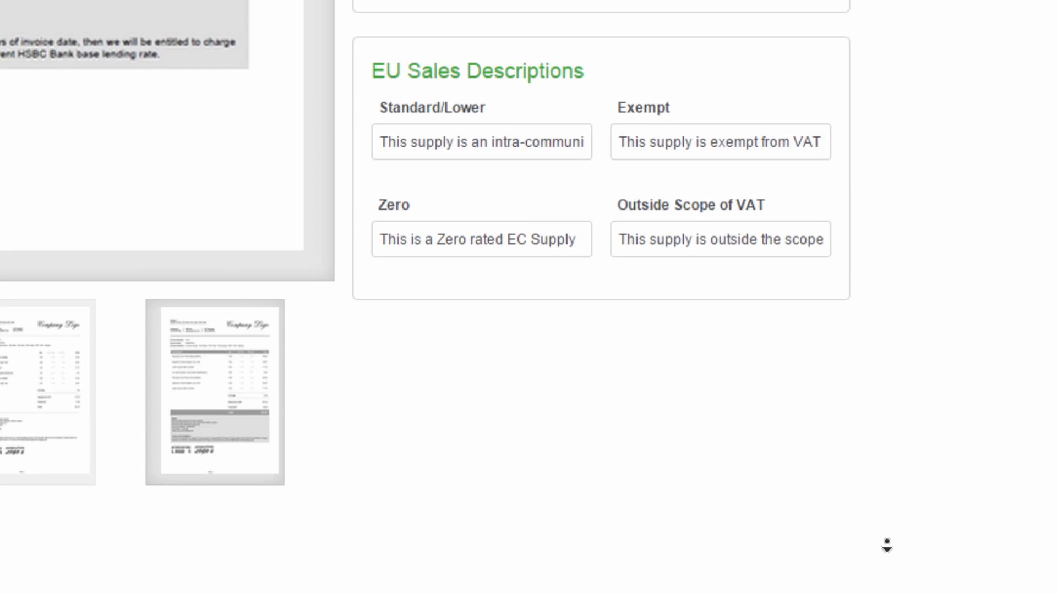
{"action": "mouse_move", "coordinate": [639, 317]}
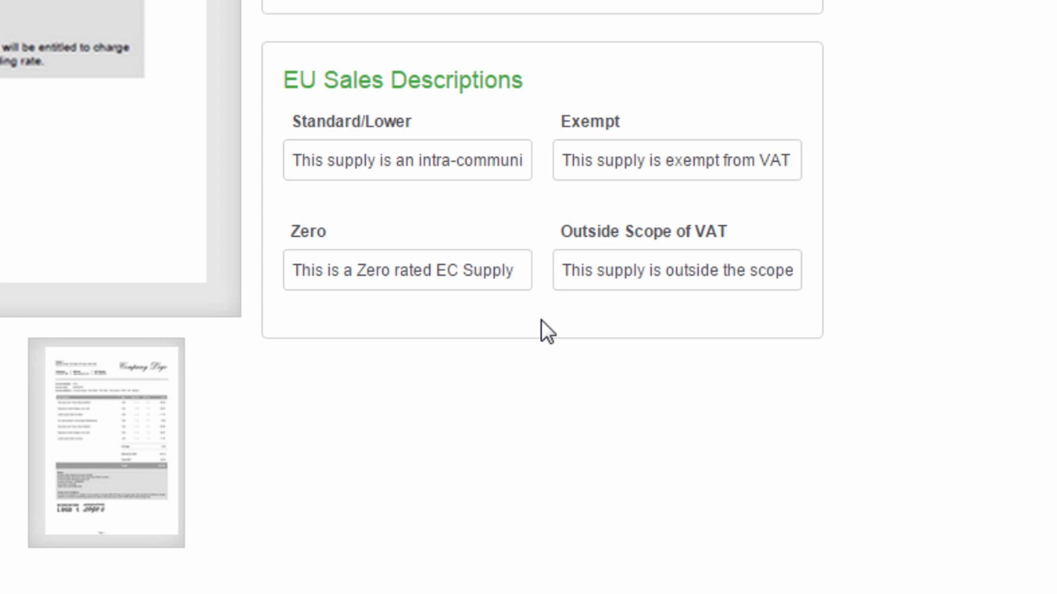
{"action": "mouse_move", "coordinate": [531, 213]}
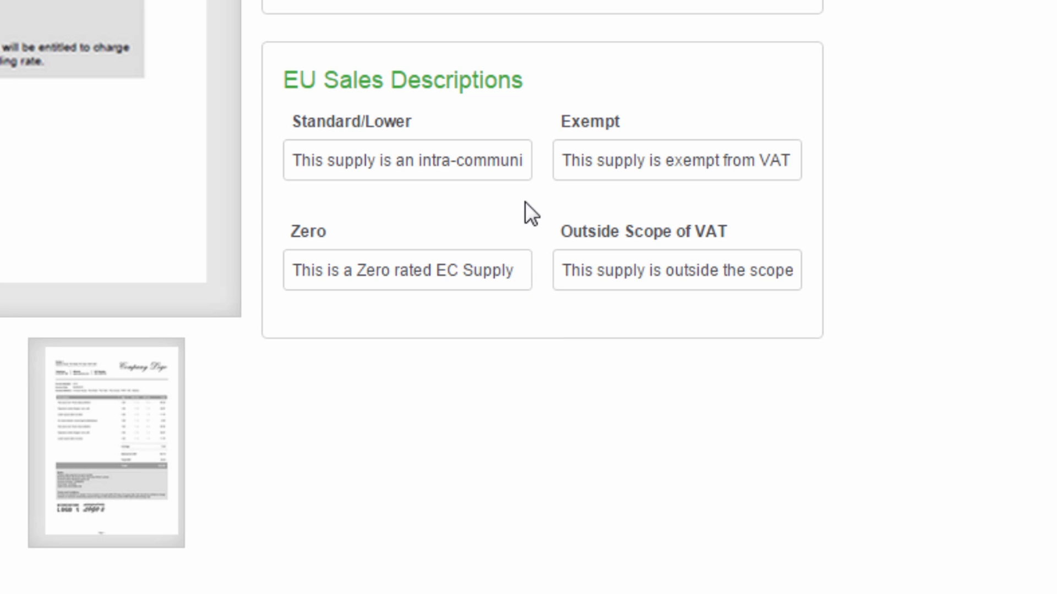
{"action": "left_click", "coordinate": [676, 160]}
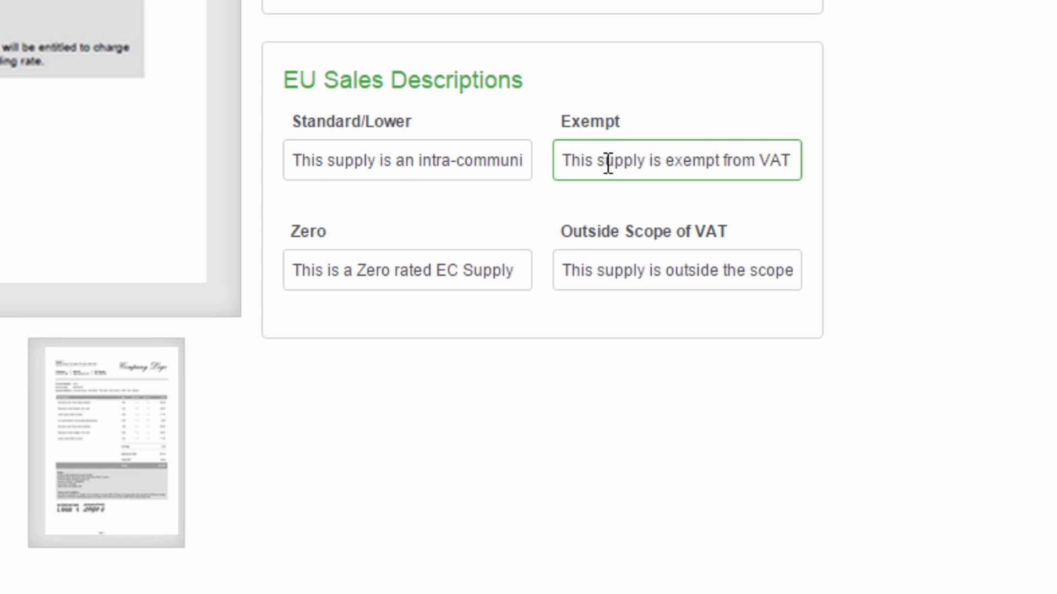
{"action": "left_click", "coordinate": [674, 271]}
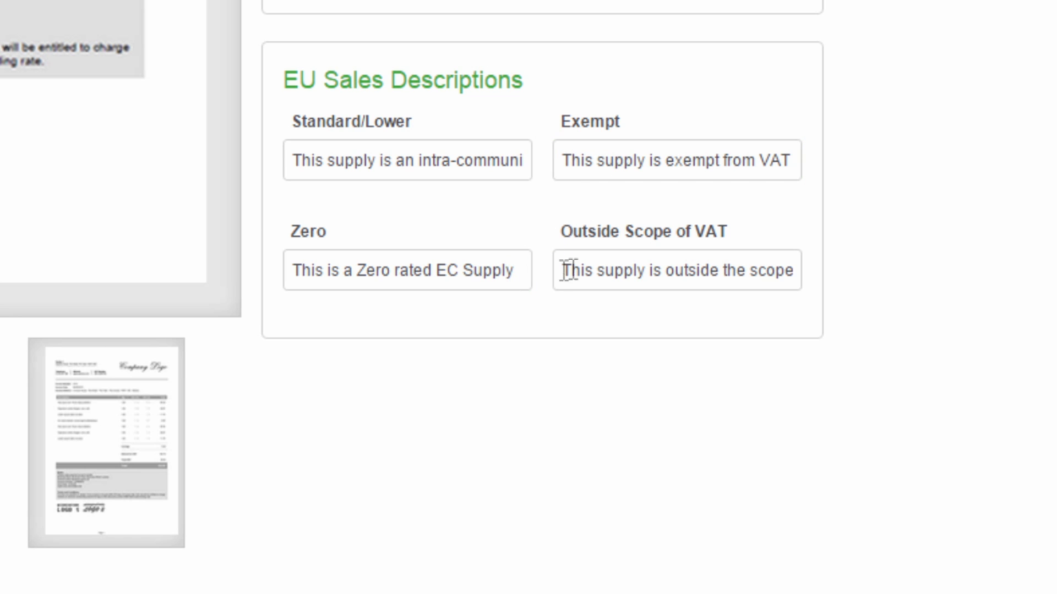
{"action": "left_click", "coordinate": [676, 271]}
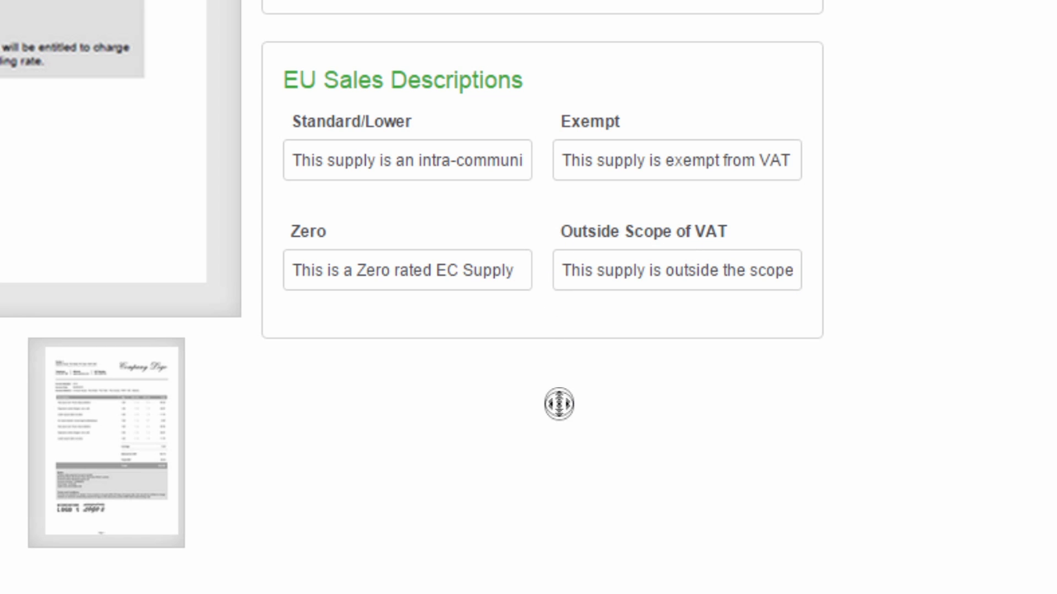
{"action": "scroll", "scroll_direction": "down", "scroll_amount": 3}
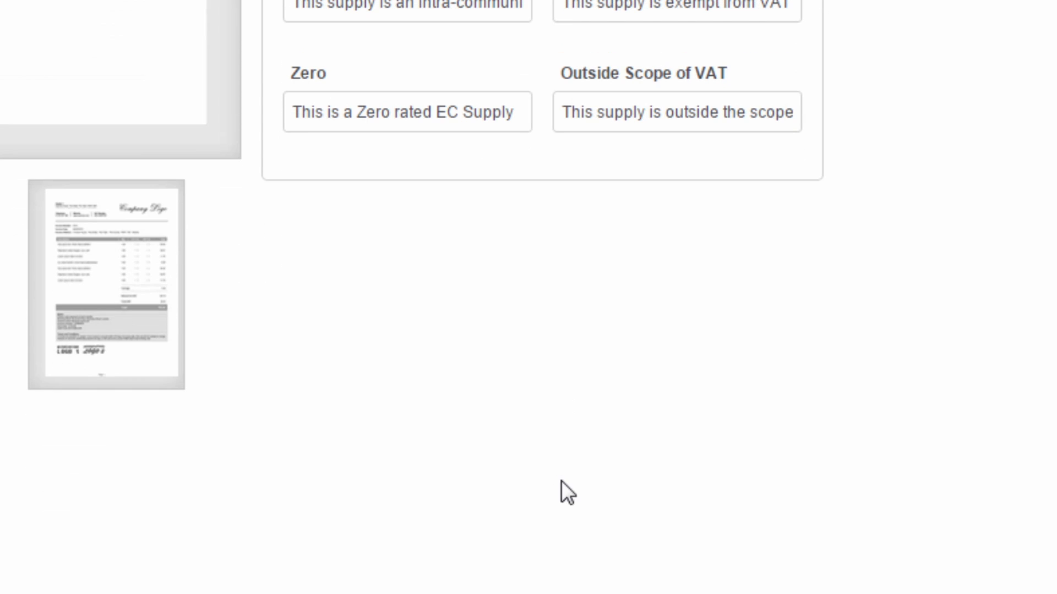